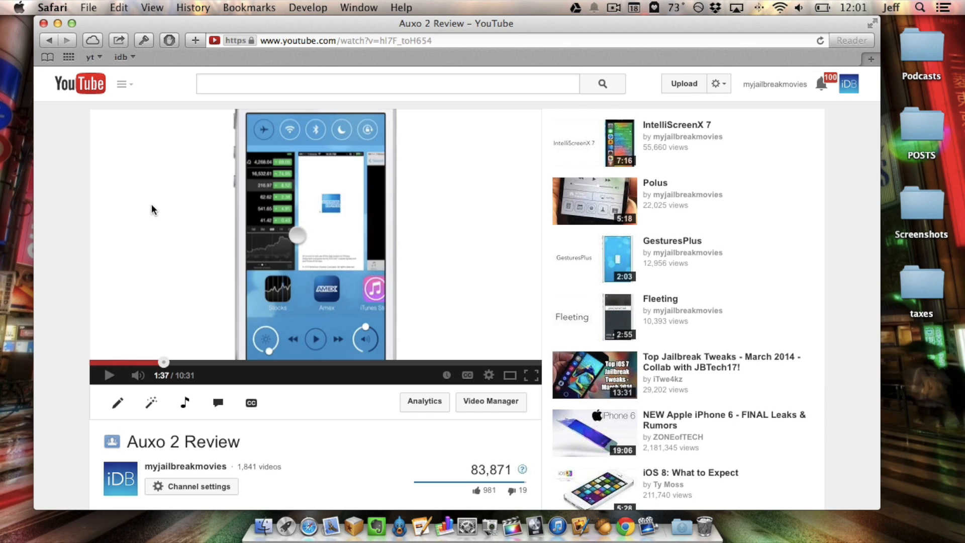
Reset Safari with every data item ticked — history, website data, Top Sites, downloads — and confirm.
left_click(51, 7)
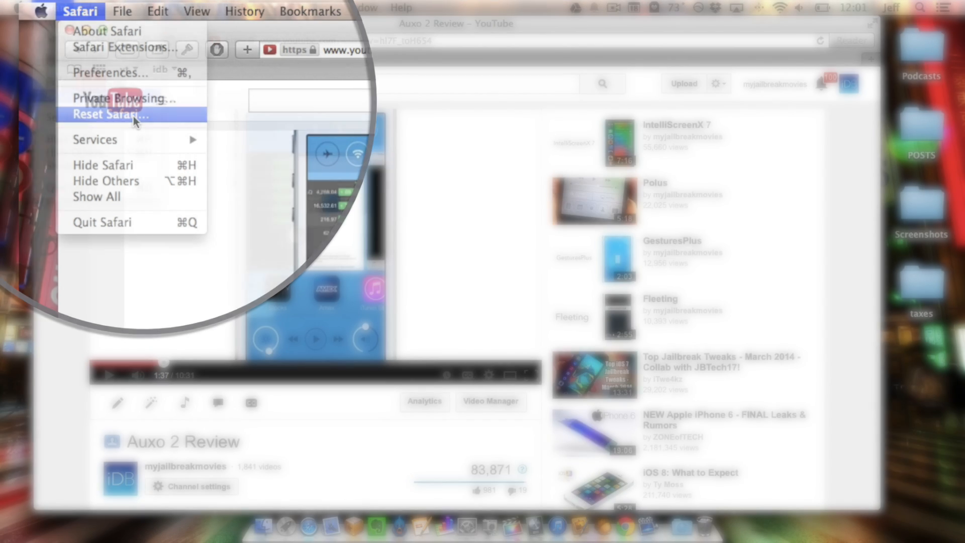
left_click(110, 115)
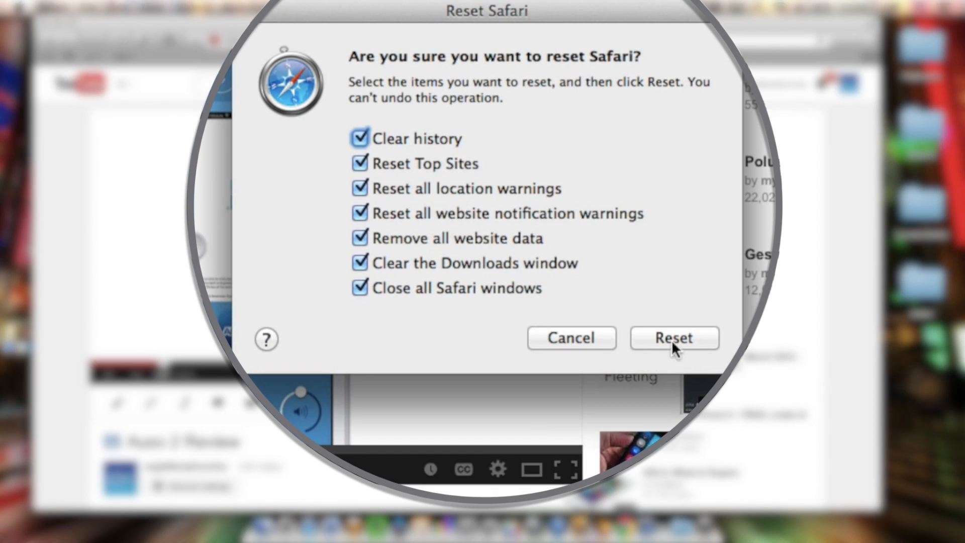
left_click(674, 338)
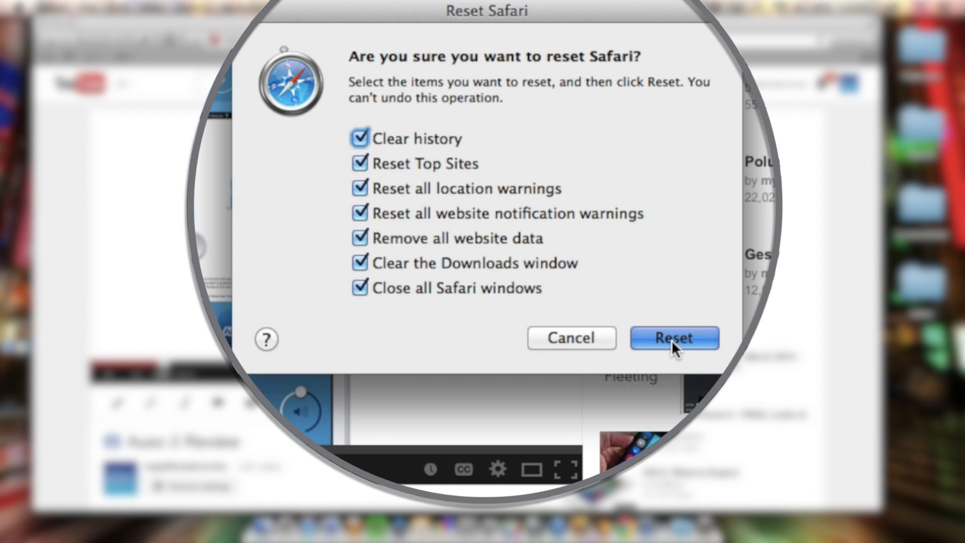
left_click(674, 338)
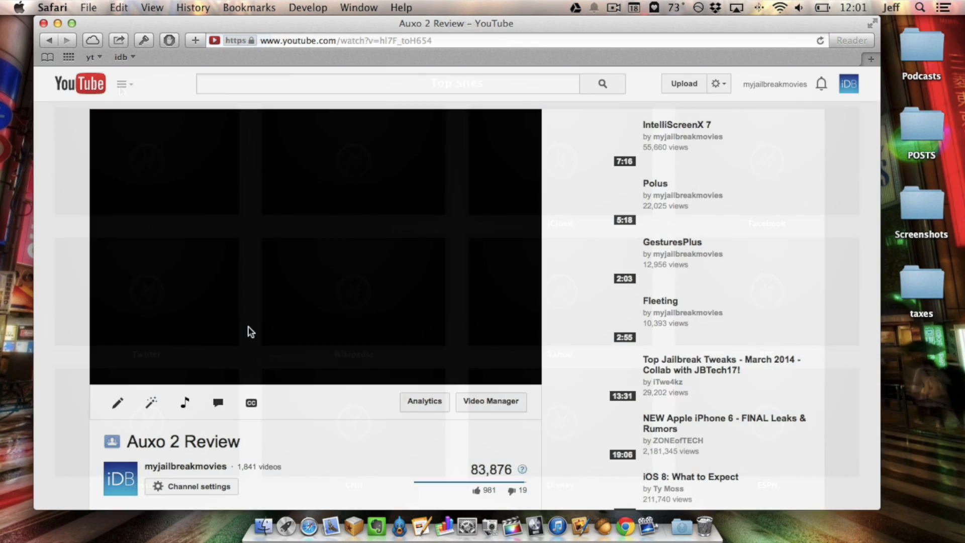
Start the Auxo 2 Review video playing from the beginning on the reloaded page.
left_click(314, 246)
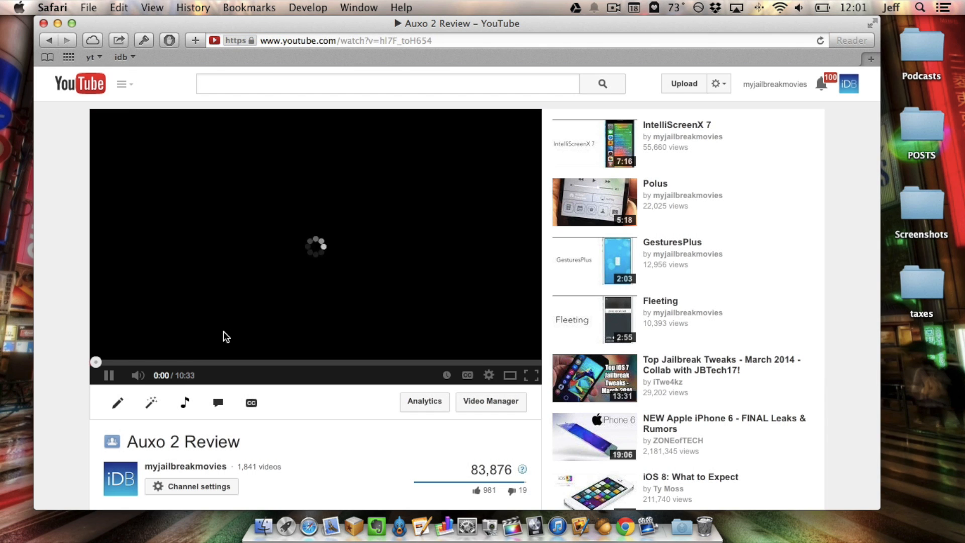